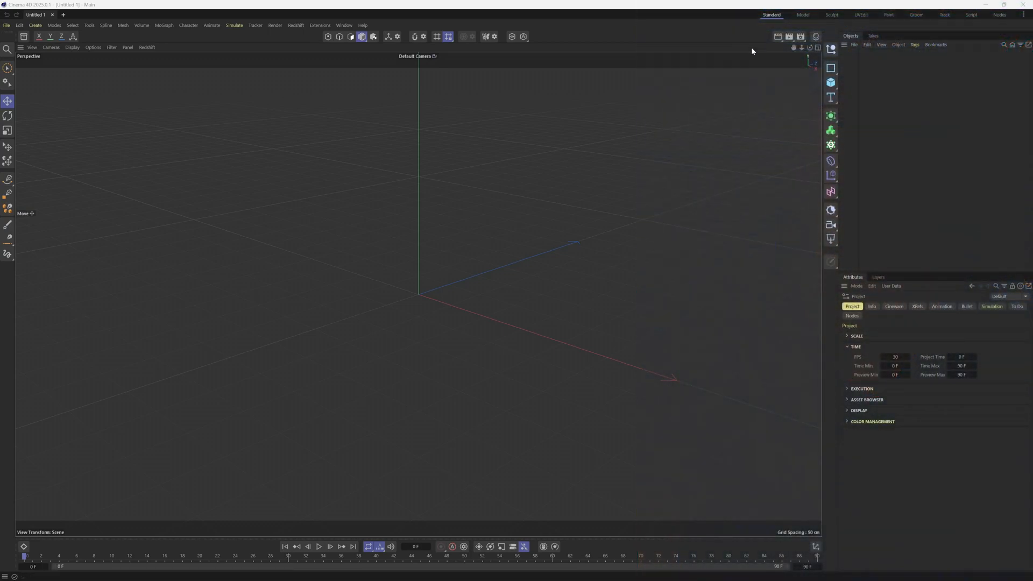
Step: Add a Cloner with a Plane child, then select the Plane for +X orientation and resizing
{"action": "left_click", "coordinate": [831, 67]}
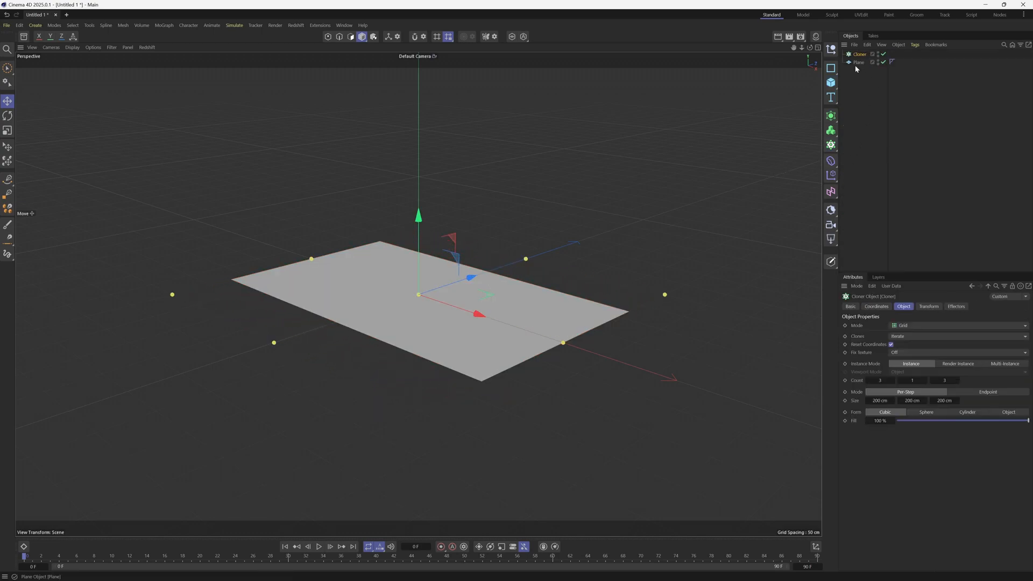
{"action": "left_click", "coordinate": [860, 62]}
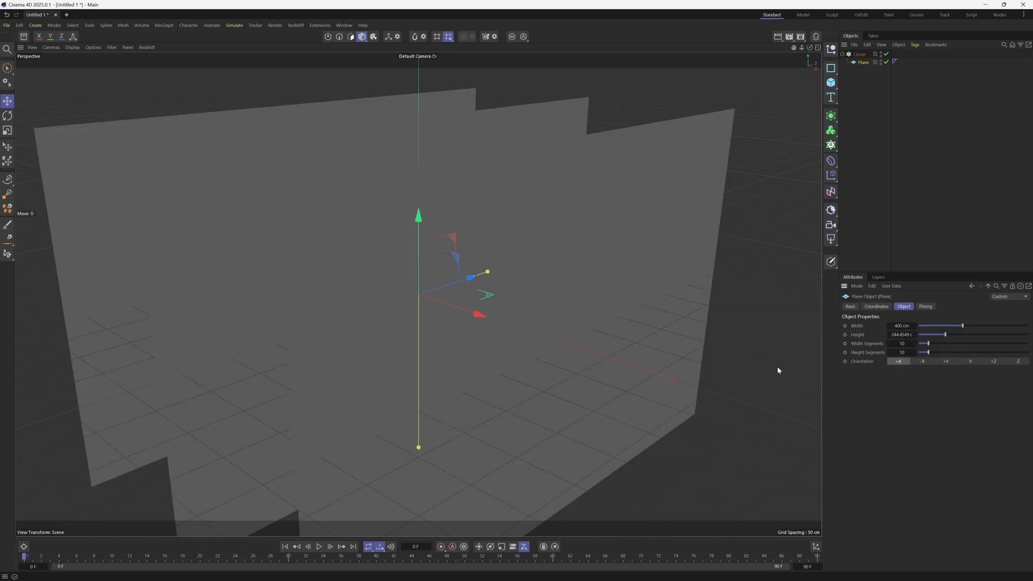
{"action": "mouse_move", "coordinate": [566, 356]}
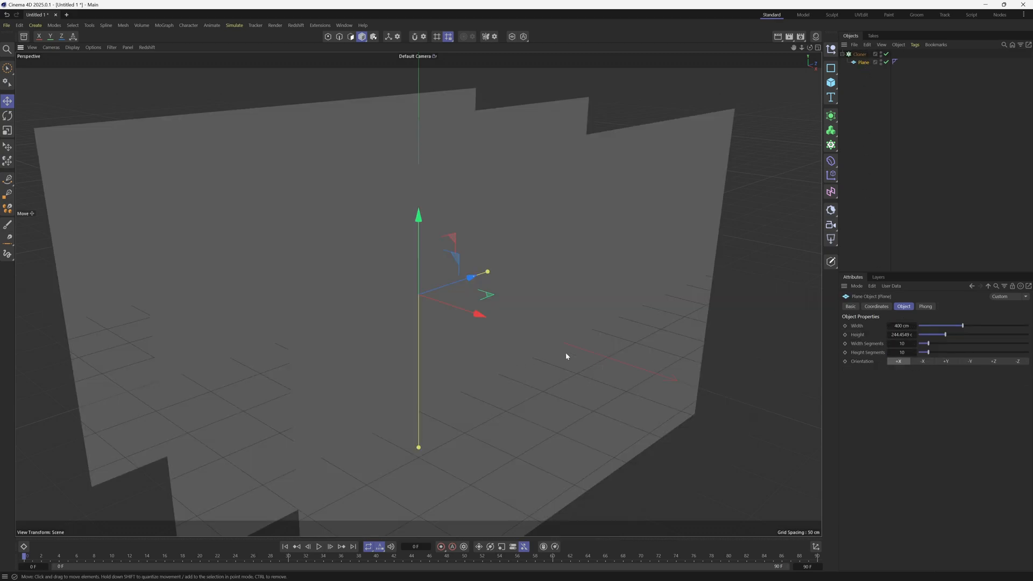
{"action": "mouse_move", "coordinate": [434, 444]}
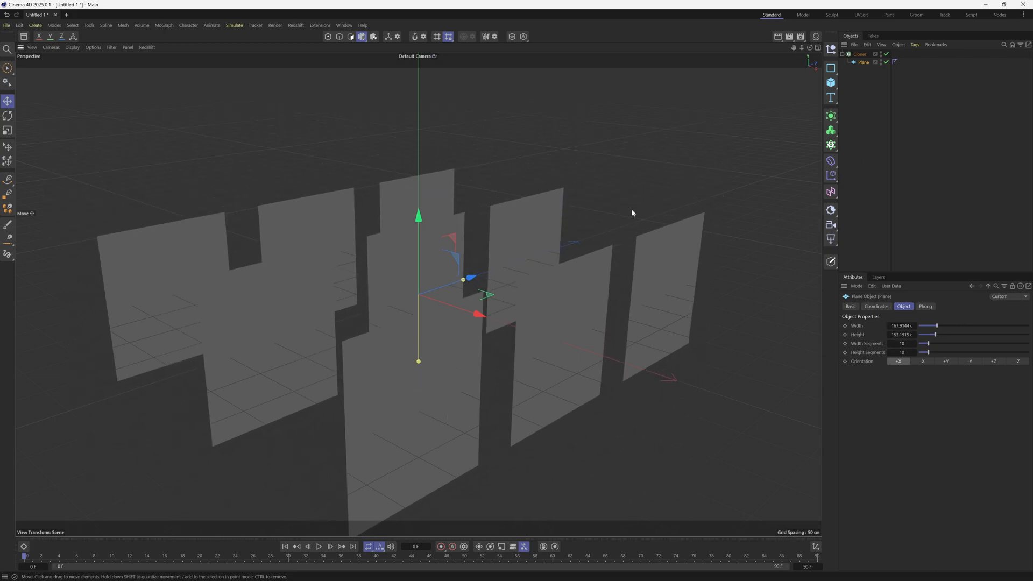
Step: Set the Cloner to Linear mode with Count 3, then select the Plane to reduce its width
{"action": "left_click", "coordinate": [956, 325]}
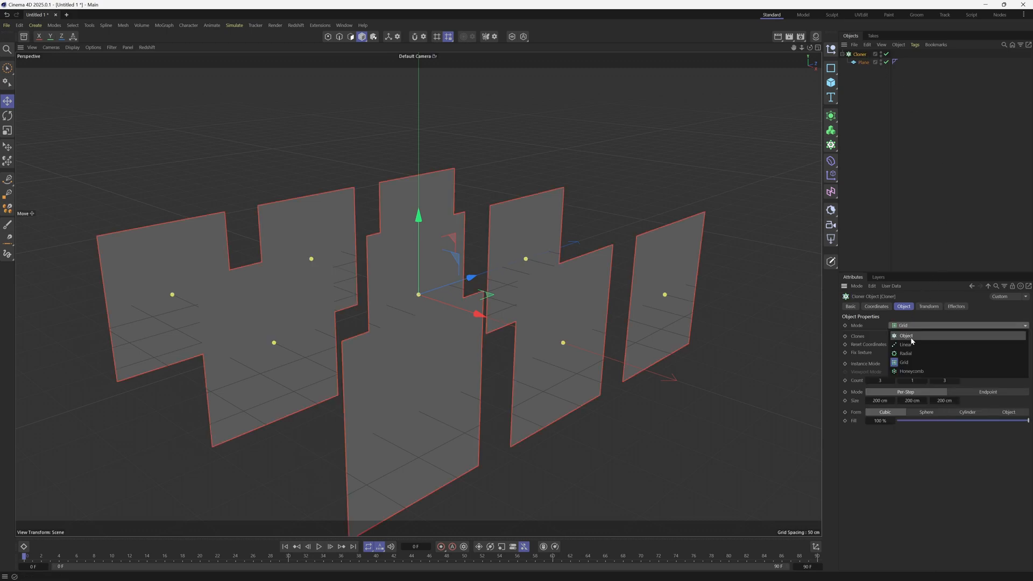
{"action": "left_click", "coordinate": [907, 344]}
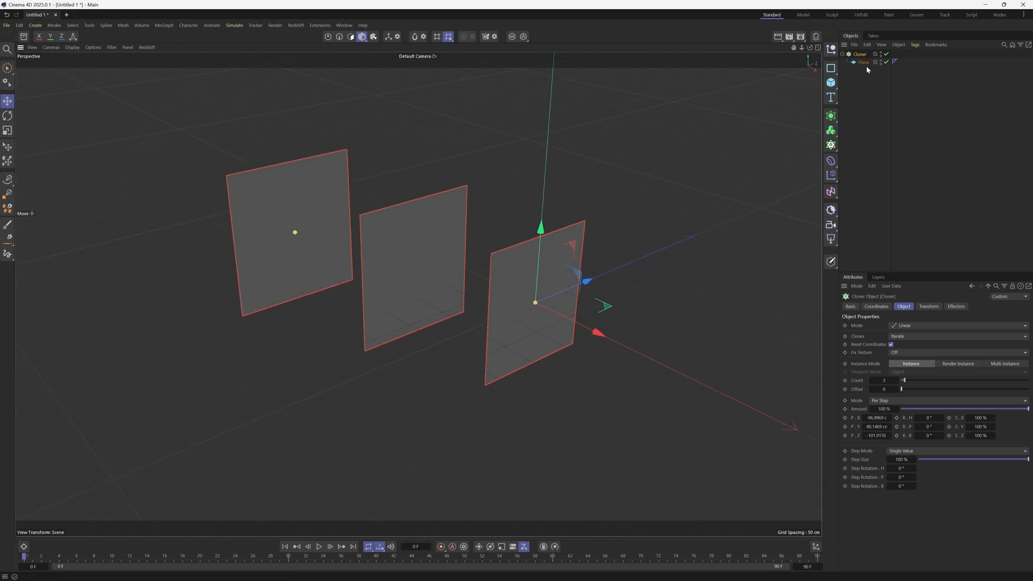
{"action": "left_click", "coordinate": [864, 61]}
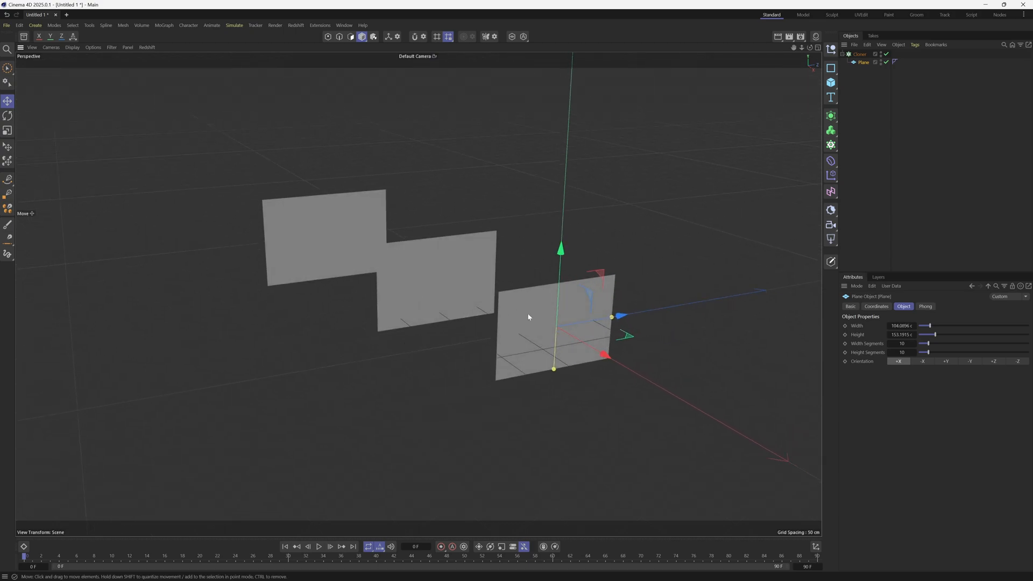
{"action": "mouse_move", "coordinate": [355, 278]}
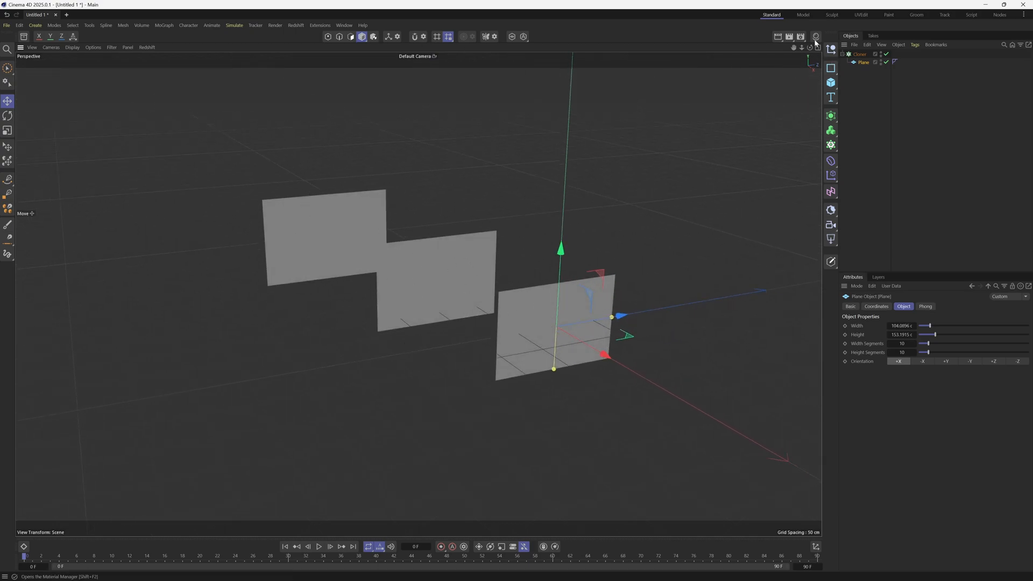
{"action": "mouse_move", "coordinate": [816, 36]}
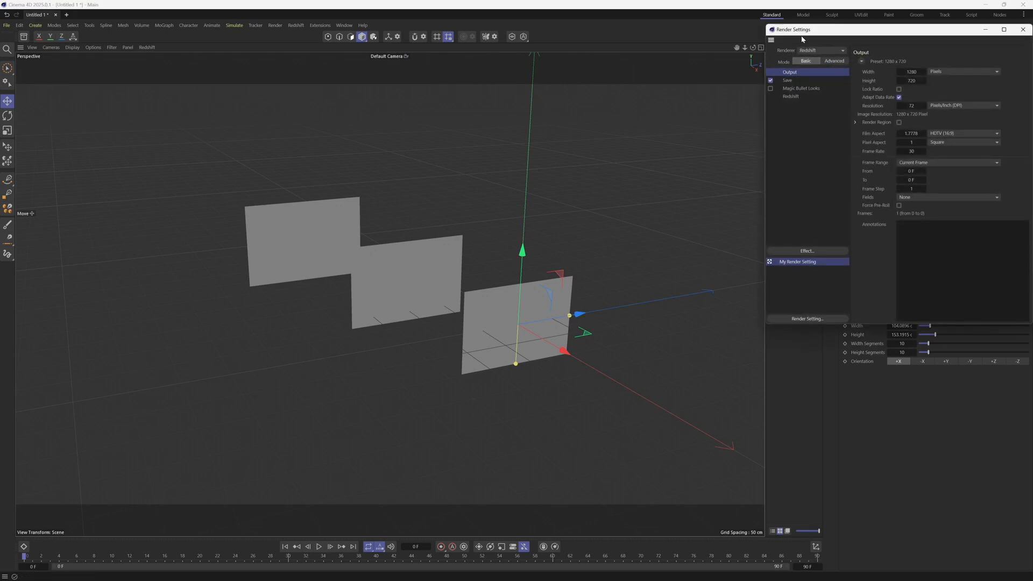
Step: Change the renderer from Redshift to Standard and open the Material Manager
{"action": "left_click", "coordinate": [822, 50]}
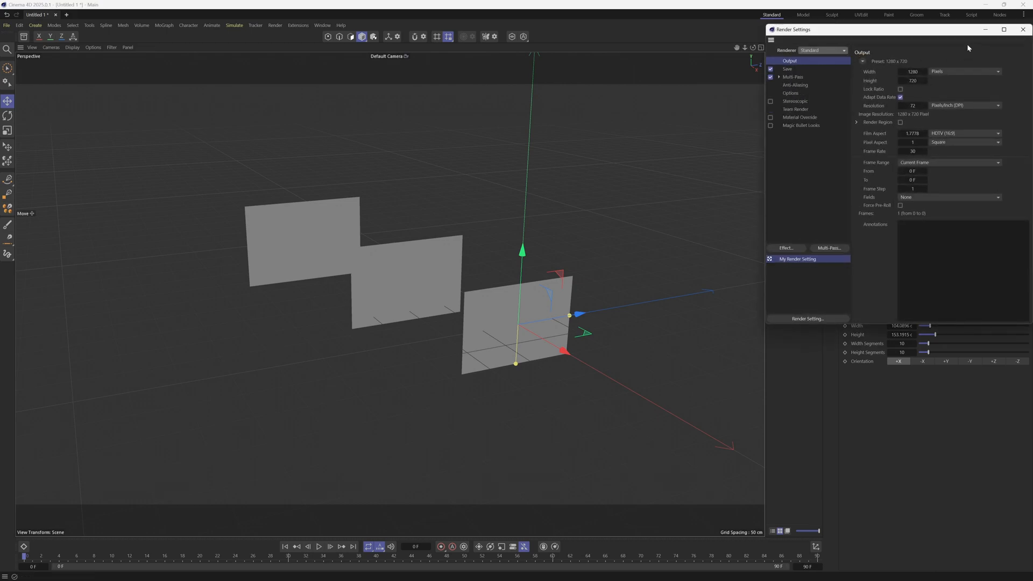
{"action": "left_click", "coordinate": [823, 50]}
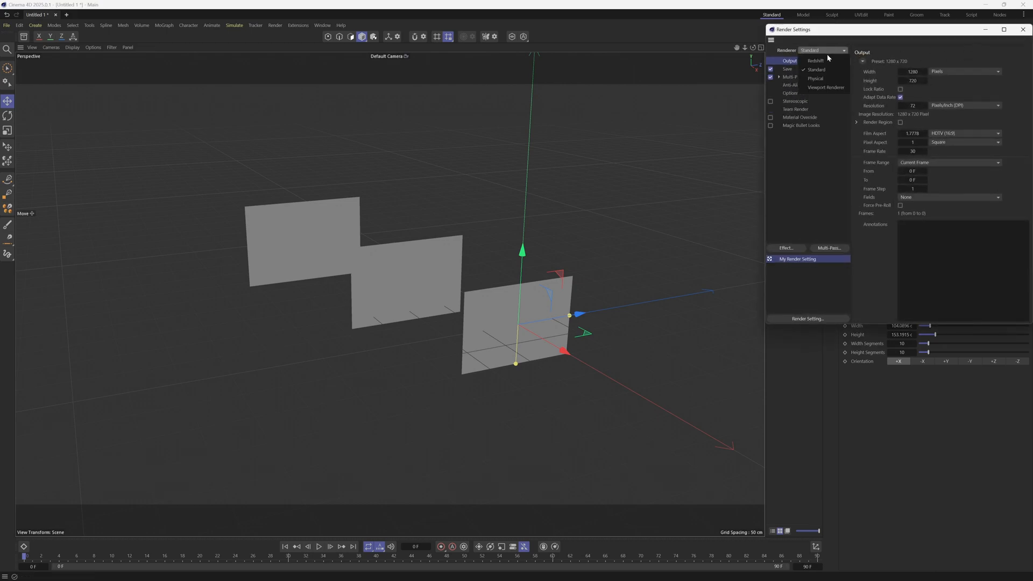
{"action": "left_click", "coordinate": [1023, 29]}
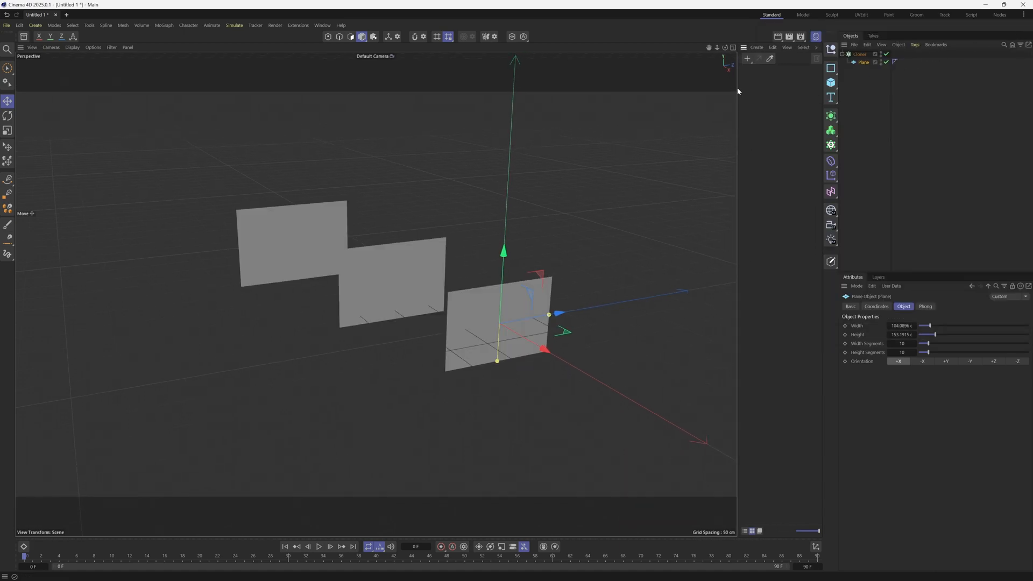
Step: Create three default materials coloured red, green and blue, and duplicate the Plane twice
{"action": "left_click", "coordinate": [748, 59]}
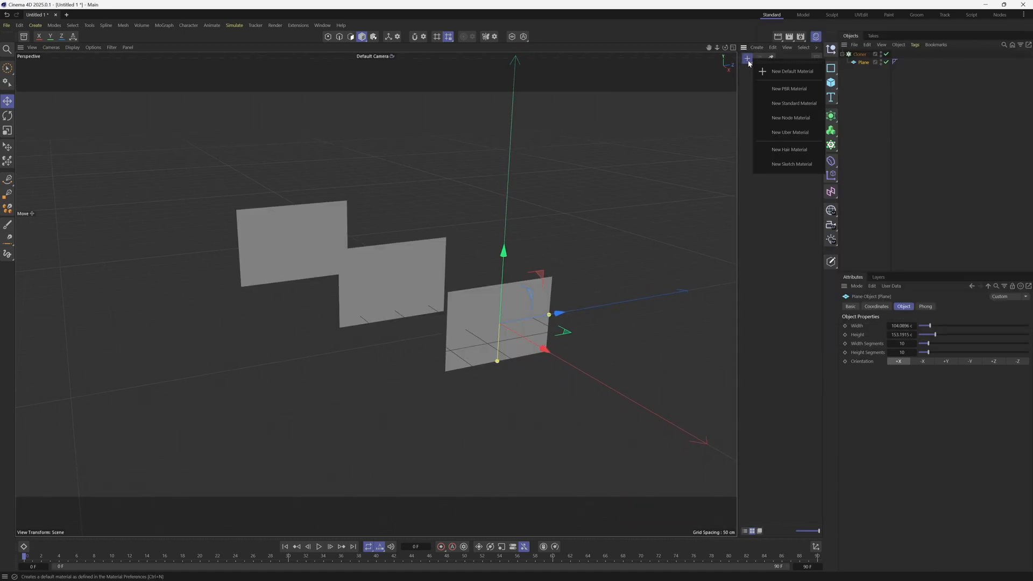
{"action": "left_click", "coordinate": [791, 70]}
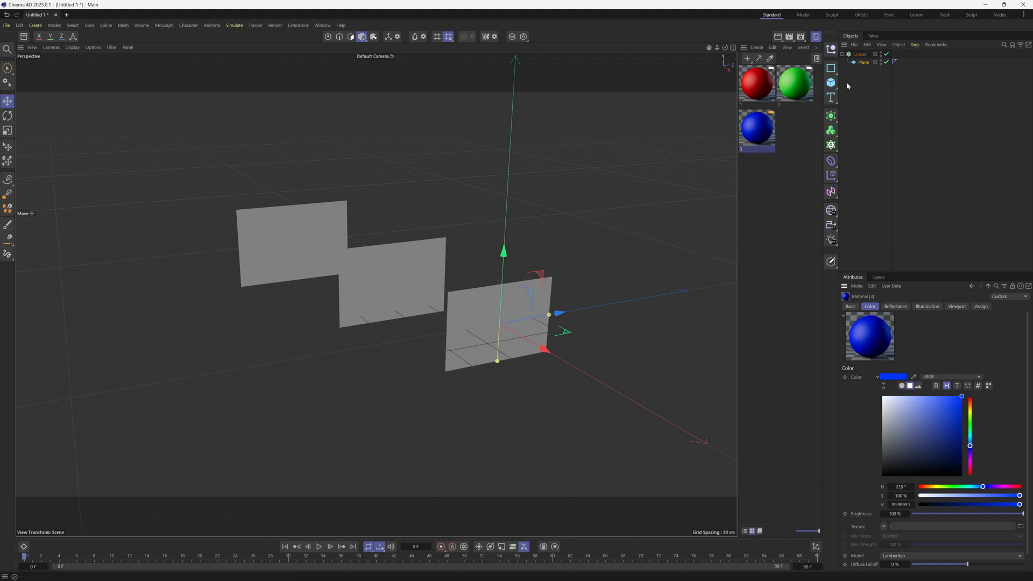
{"action": "left_click", "coordinate": [863, 62]}
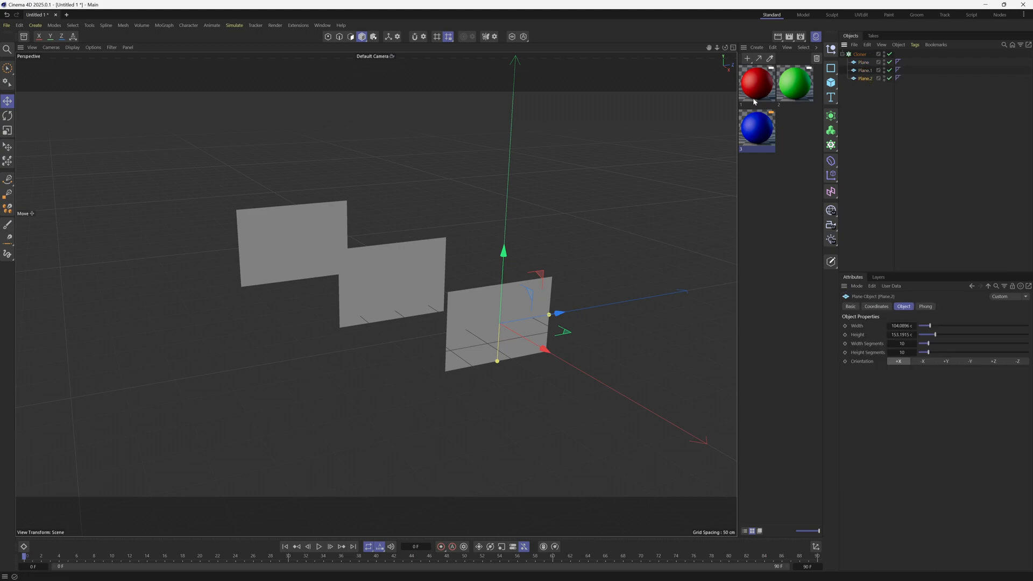
Step: Drag the coloured materials onto the Plane objects in the Object Manager
{"action": "left_click_drag", "start_coordinate": [757, 83], "coordinate": [494, 323]}
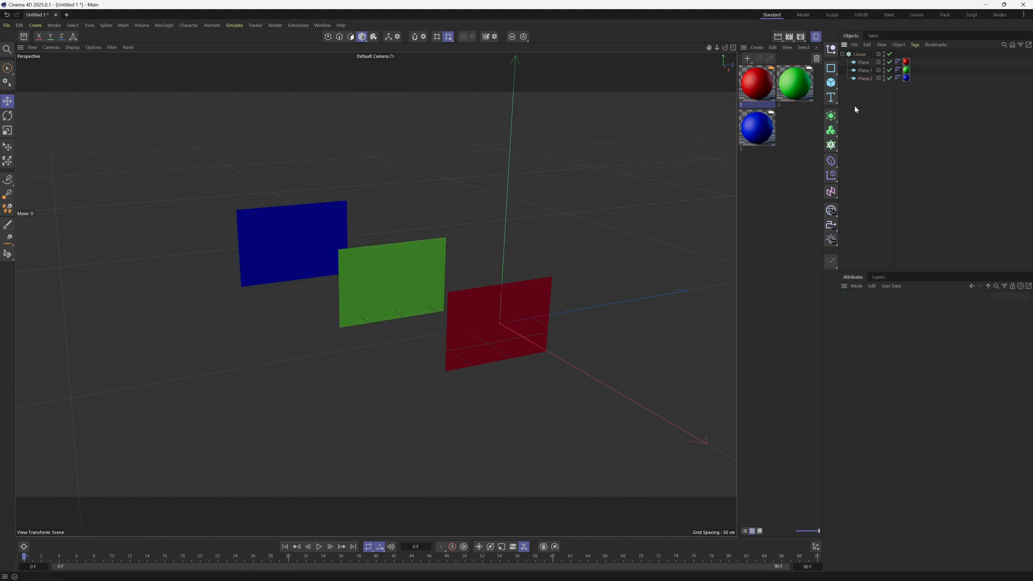
{"action": "mouse_move", "coordinate": [407, 299]}
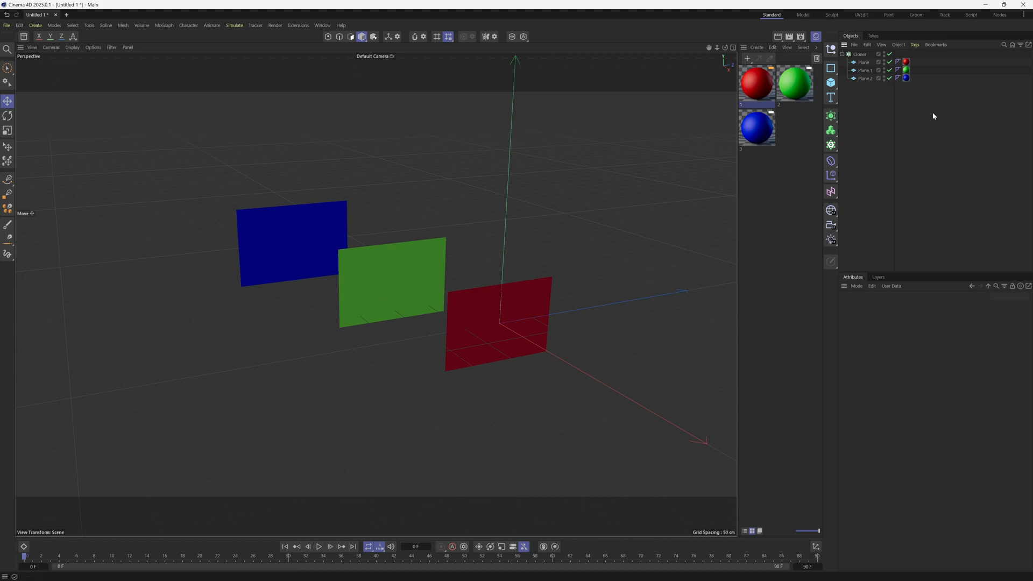
Step: Keyframe the Cloner's rotation and position at different frames, then preview playback
{"action": "left_click", "coordinate": [860, 53]}
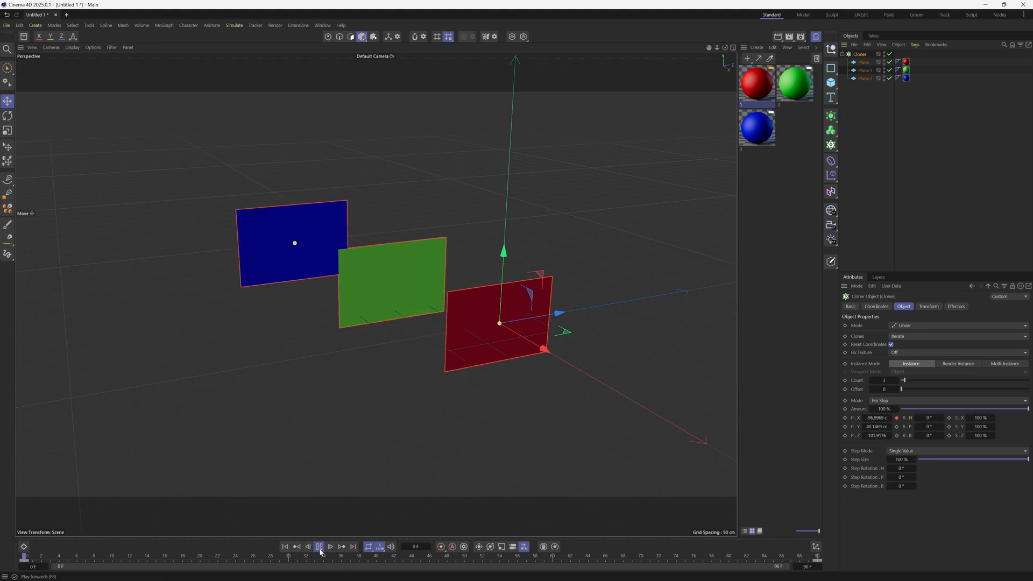
{"action": "left_click", "coordinate": [318, 546]}
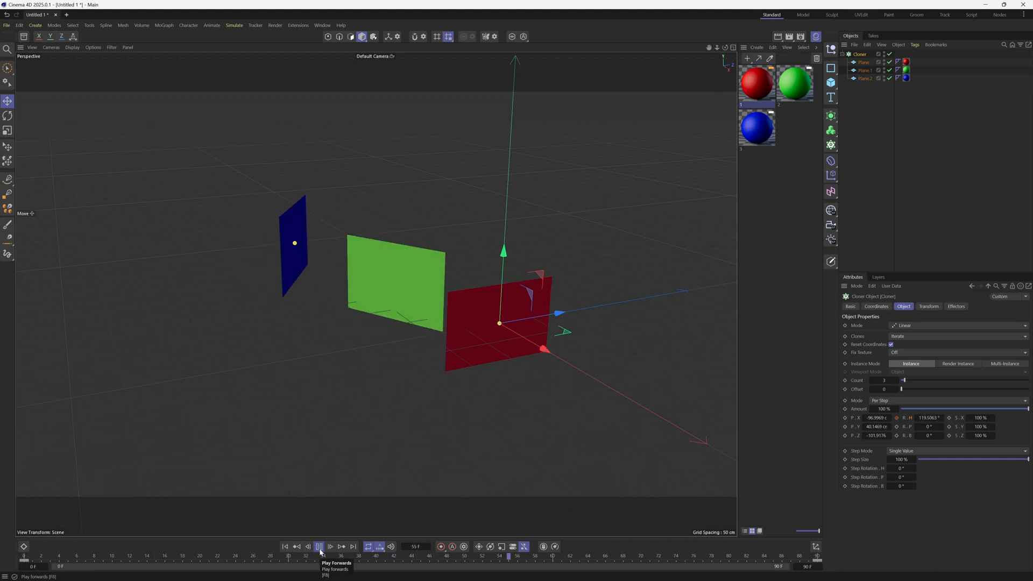
{"action": "left_click", "coordinate": [318, 546]}
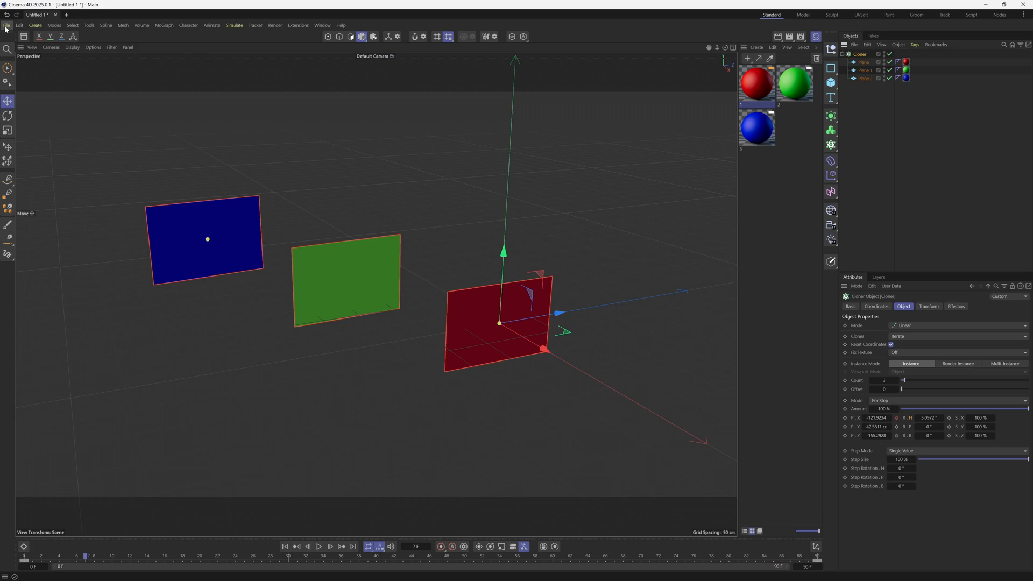
Step: Export the scene as Alembic (*.abc) with Start Frame 0 and End Frame 90
{"action": "left_click", "coordinate": [6, 26]}
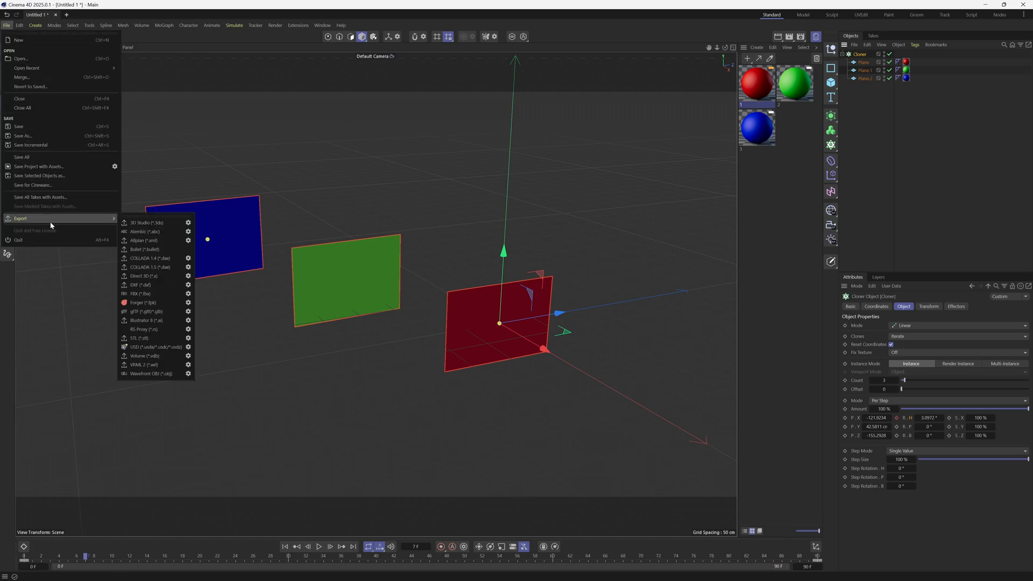
{"action": "mouse_move", "coordinate": [143, 231]}
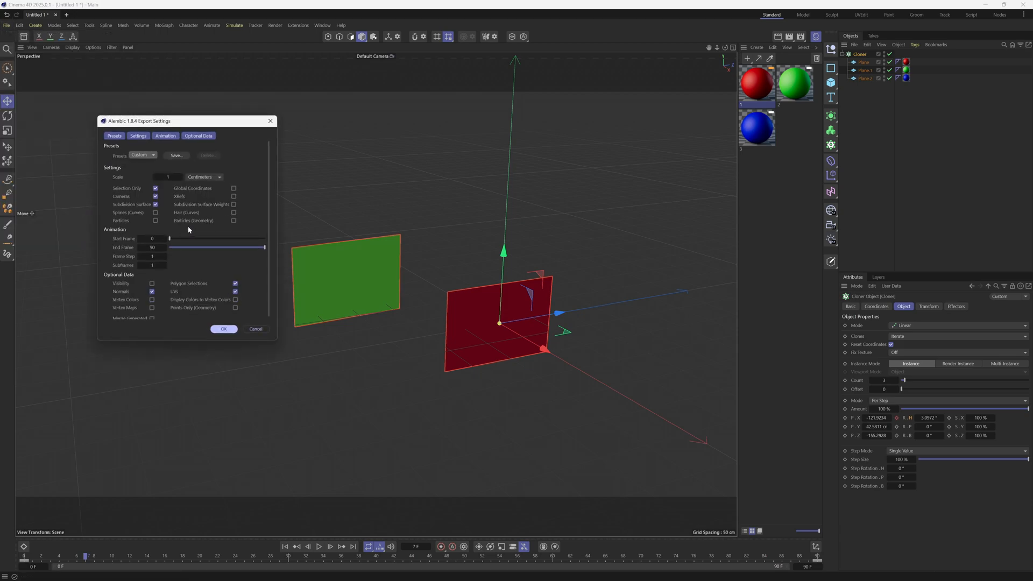
{"action": "mouse_move", "coordinate": [207, 237]}
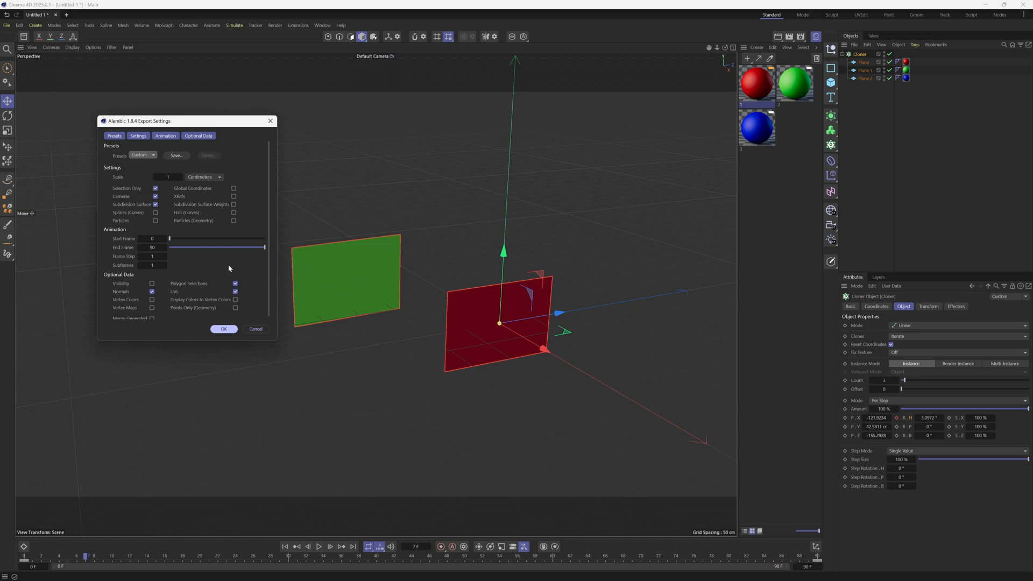
{"action": "mouse_move", "coordinate": [224, 329]}
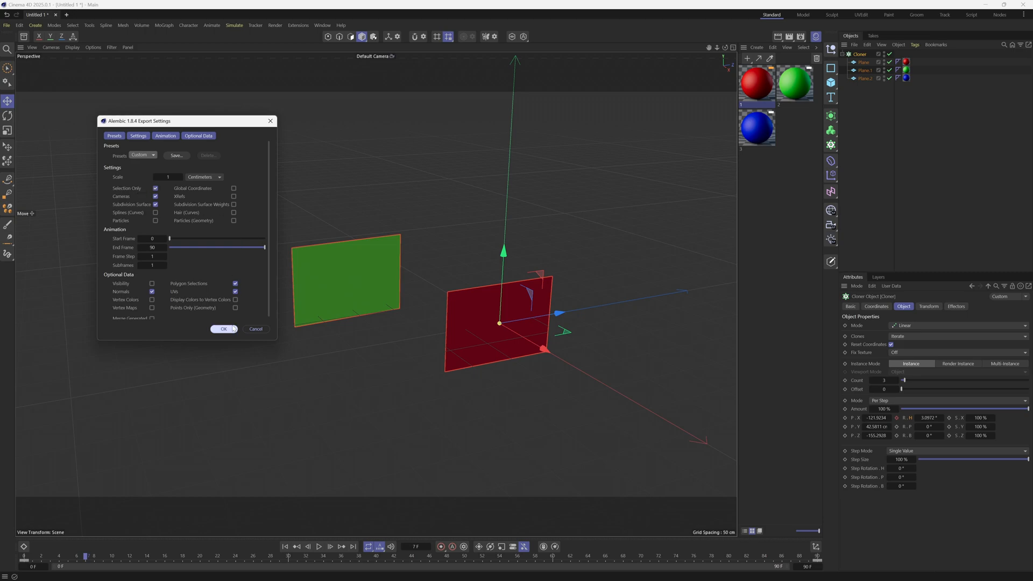
{"action": "left_click", "coordinate": [223, 329]}
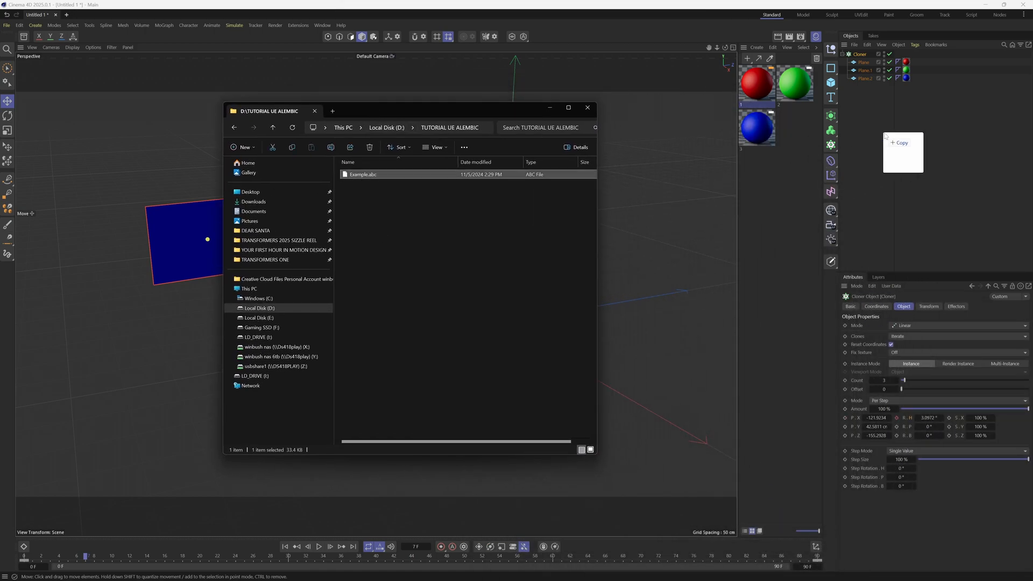
Step: Open Example.abc from D:\TUTORIAL UE ALEMBIC in Cinema 4D
{"action": "double_click", "coordinate": [363, 174]}
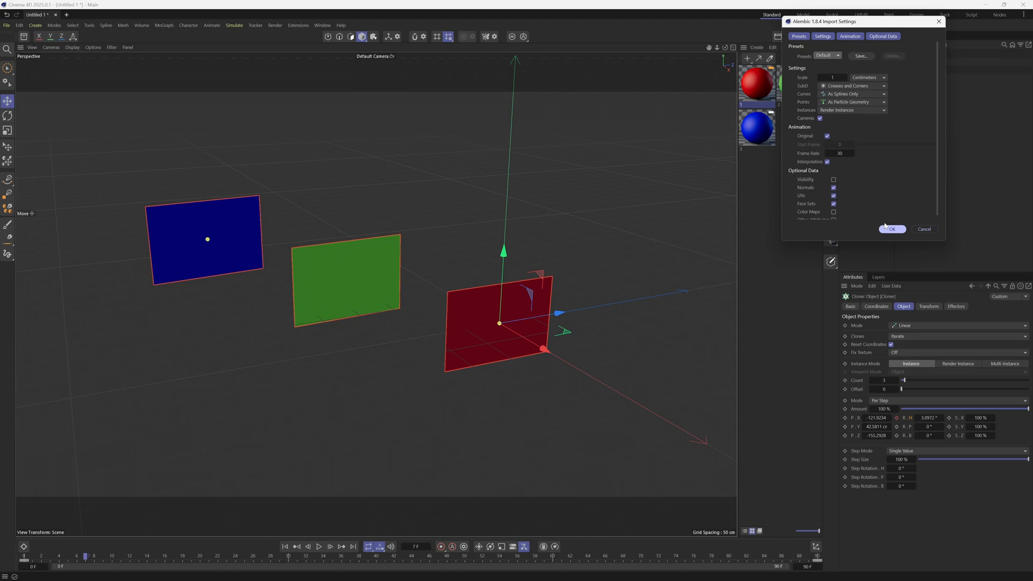
Step: Accept the Alembic Import Settings and inspect the three imported grey planes
{"action": "left_click", "coordinate": [892, 229]}
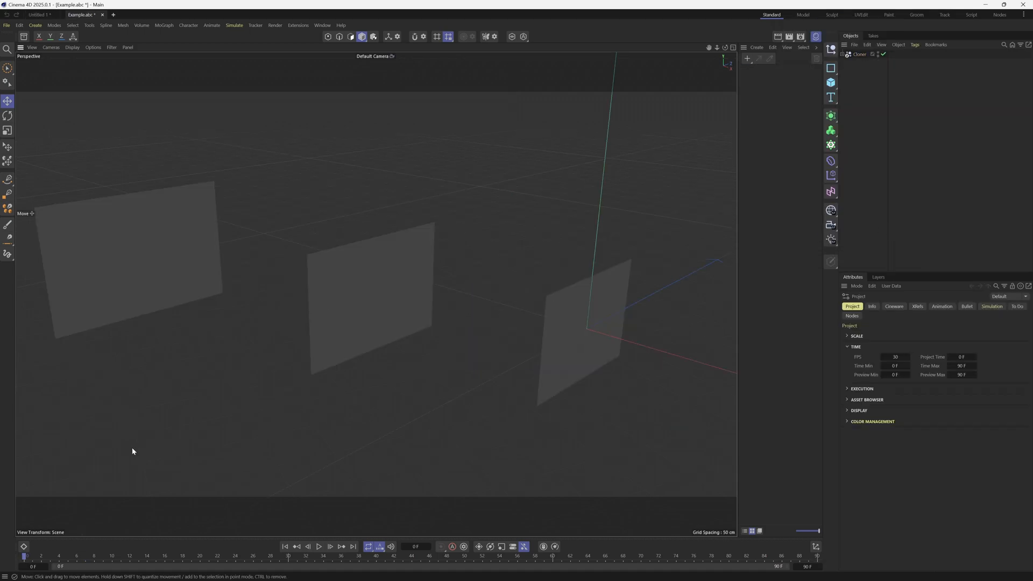
{"action": "left_click", "coordinate": [848, 54]}
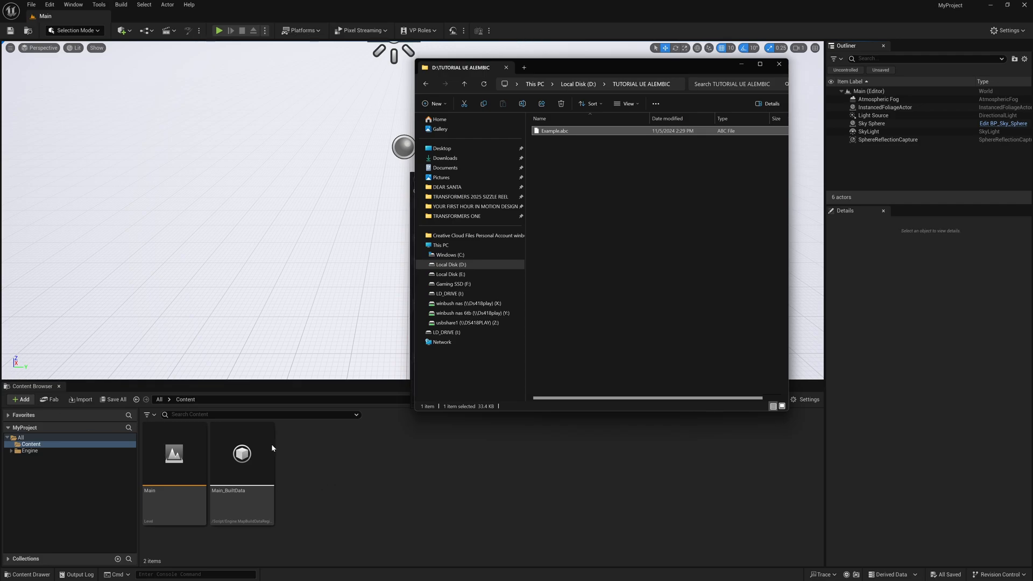
Step: Bring Example.abc into the Content Browser to show the Alembic Cache Import Options
{"action": "double_click", "coordinate": [554, 130]}
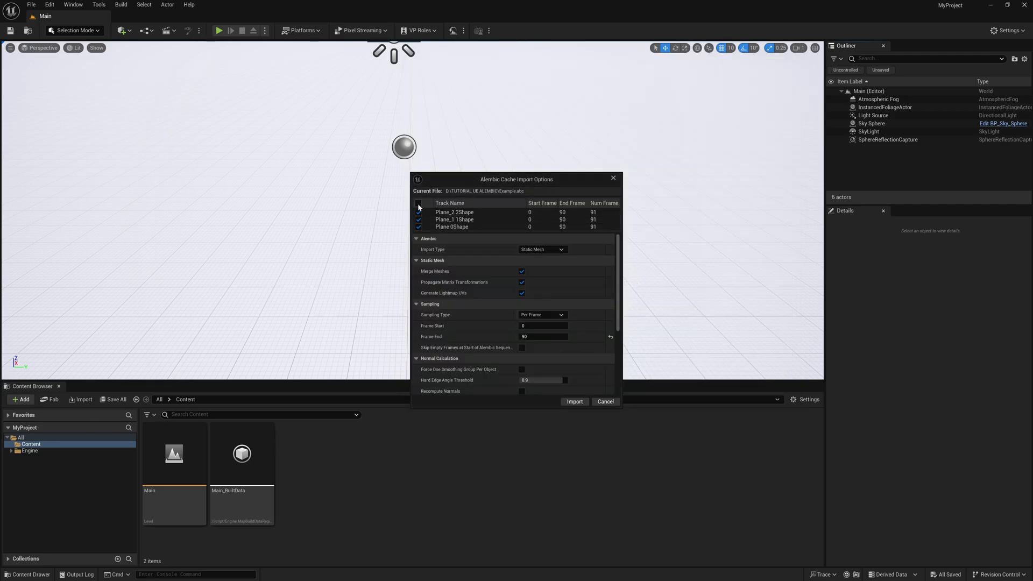
Step: Configure the Alembic import as a Geometry Cache with Flatten Tracks turned off
{"action": "left_click", "coordinate": [418, 203]}
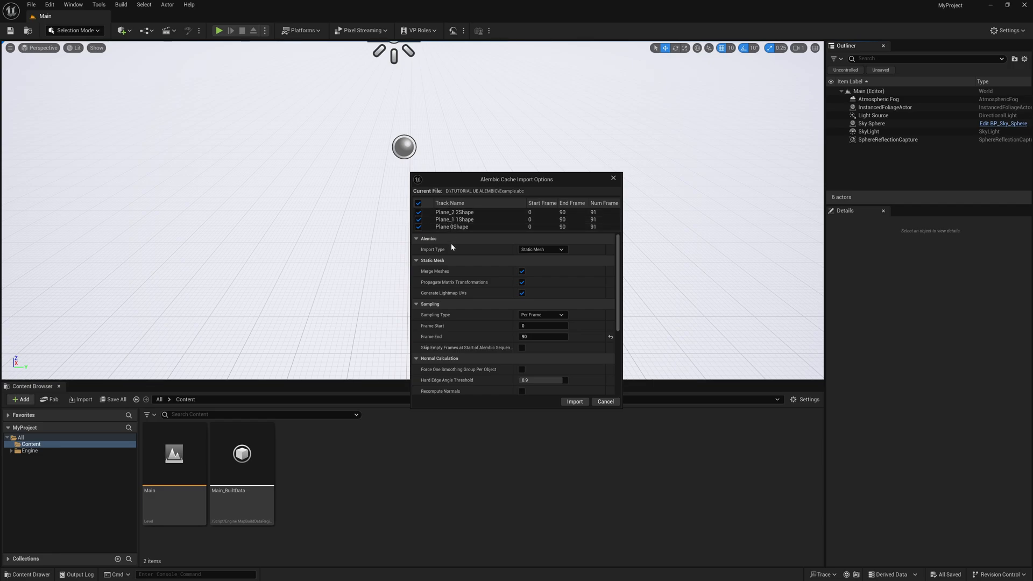
{"action": "left_click", "coordinate": [541, 250]}
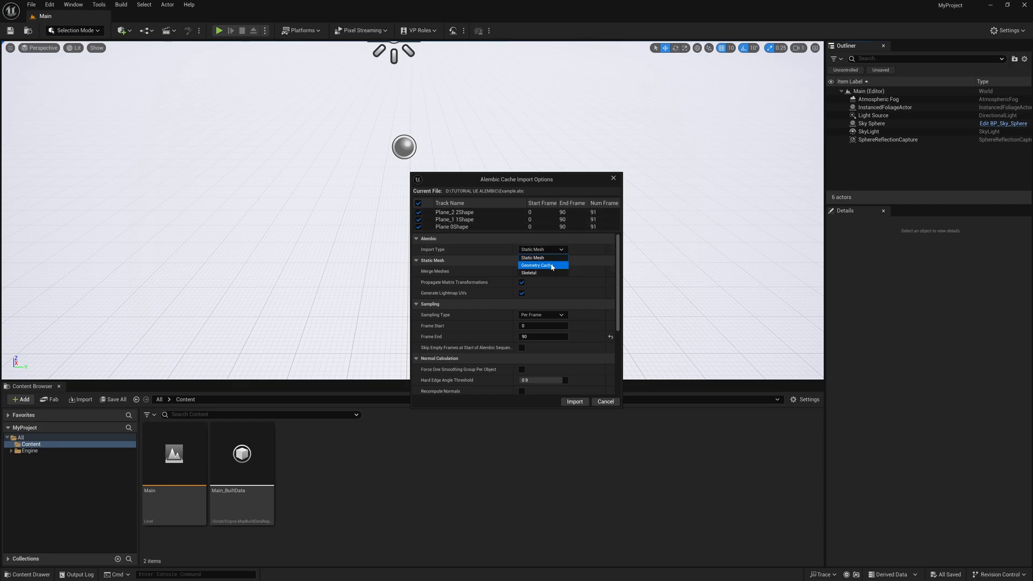
{"action": "left_click", "coordinate": [536, 265]}
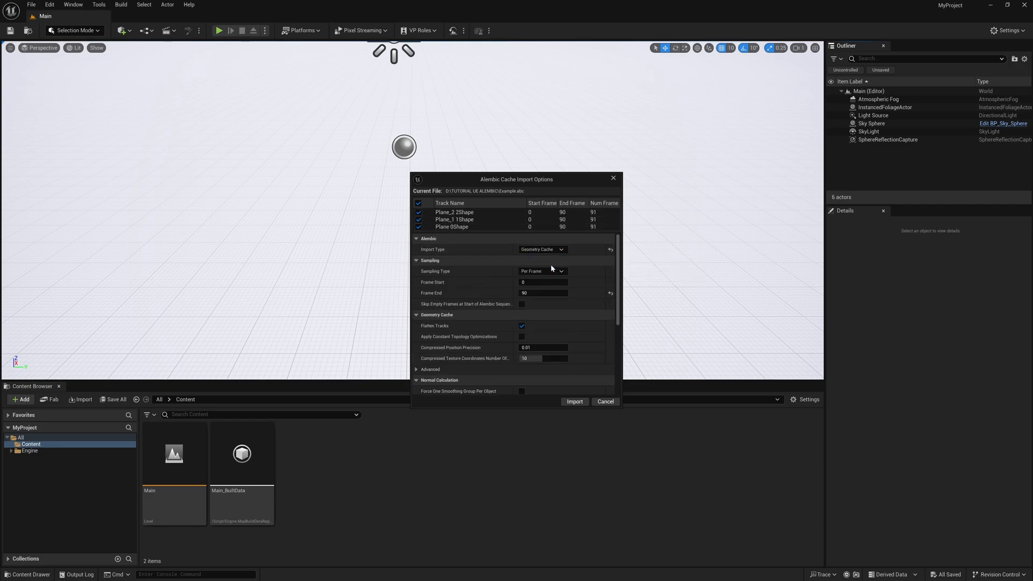
{"action": "left_click", "coordinate": [542, 250]}
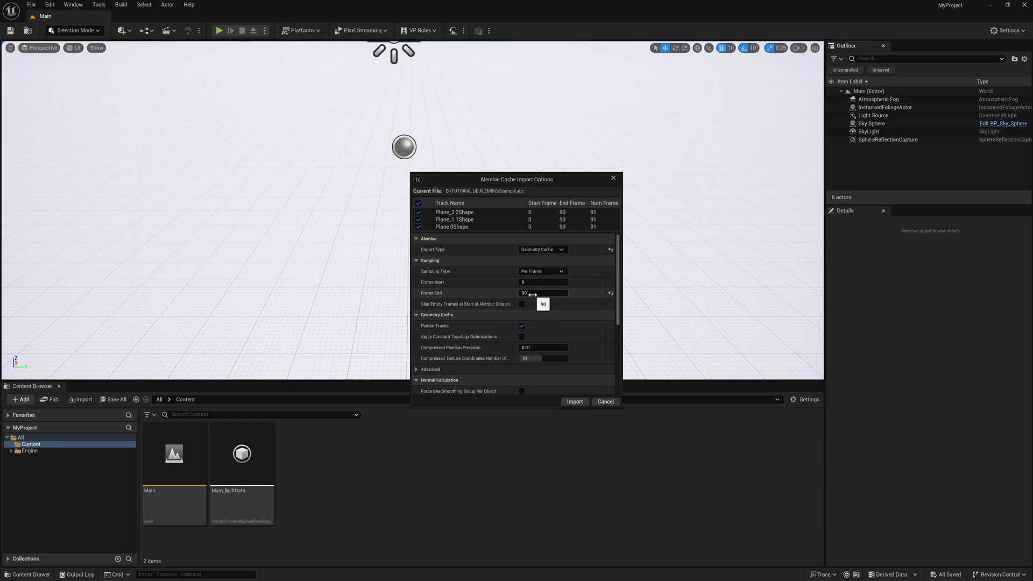
{"action": "scroll", "scroll_direction": "down", "scroll_amount": 3}
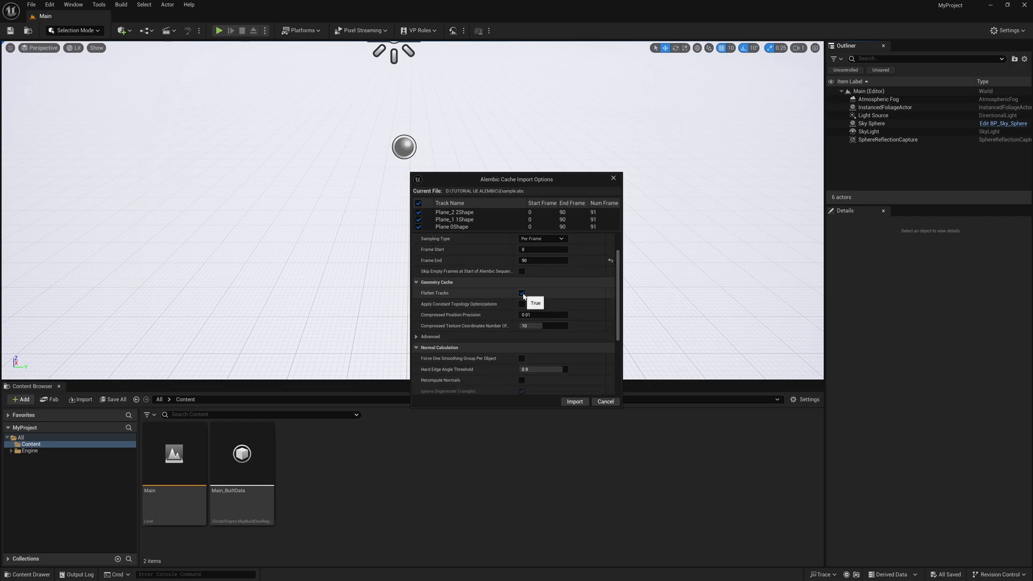
{"action": "left_click", "coordinate": [523, 293]}
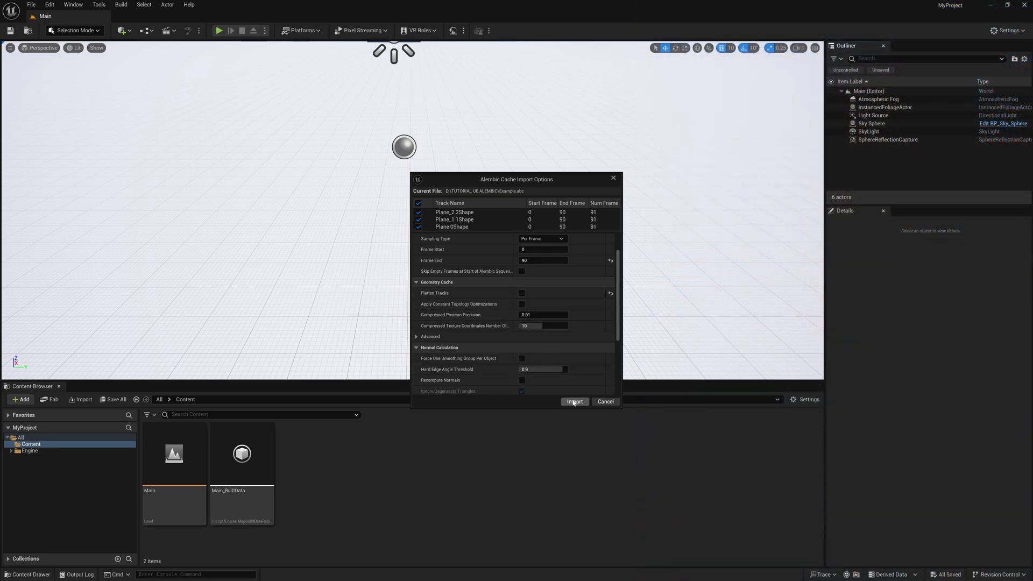
Step: Import the Example geometry cache and select it in the Content Browser
{"action": "left_click", "coordinate": [572, 402]}
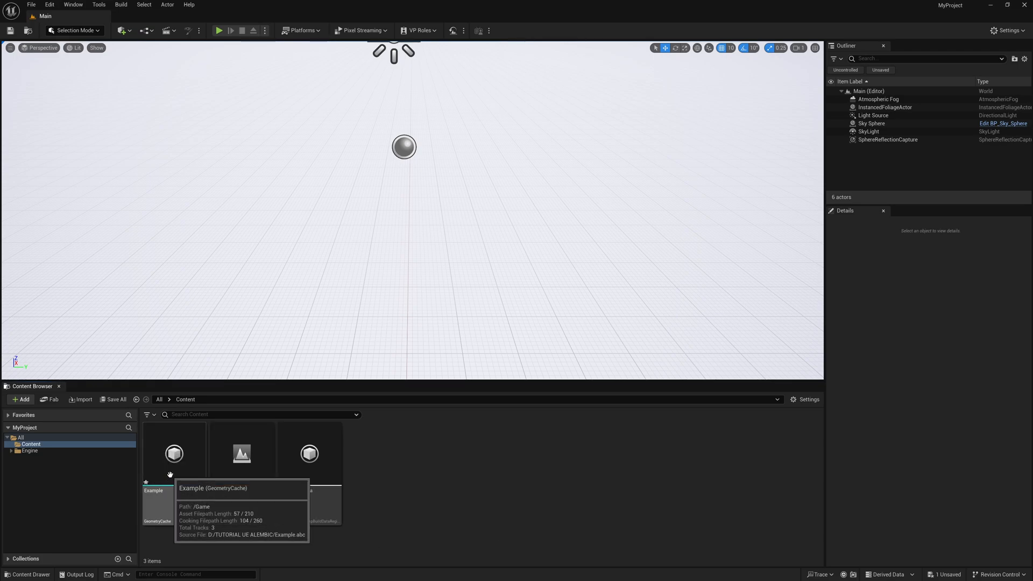
{"action": "left_click", "coordinate": [174, 453]}
{"action": "type", "text": "1"}
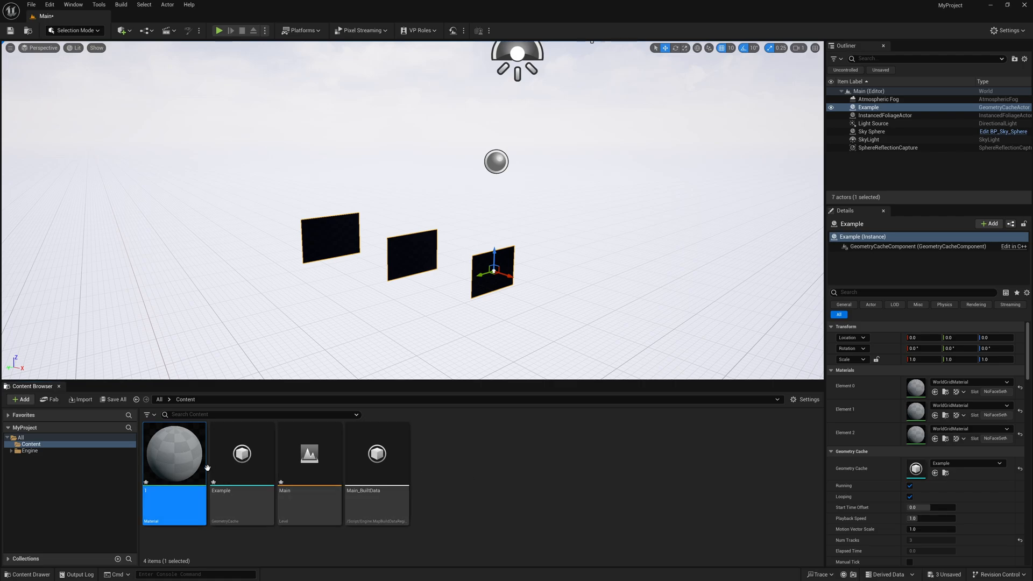
Step: Give the first material a pink base colour and apply it
{"action": "double_click", "coordinate": [174, 453]}
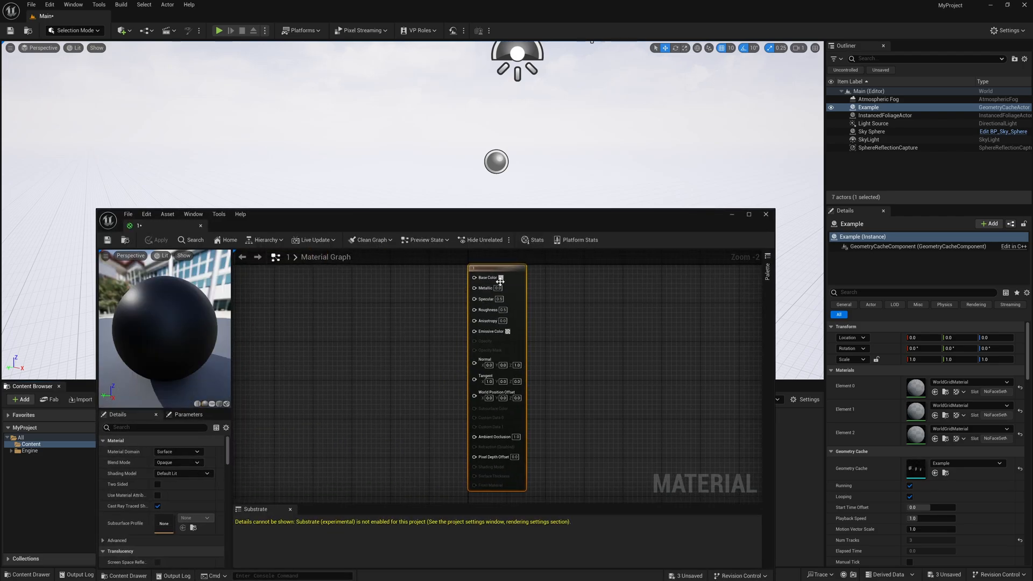
{"action": "left_click", "coordinate": [500, 278]}
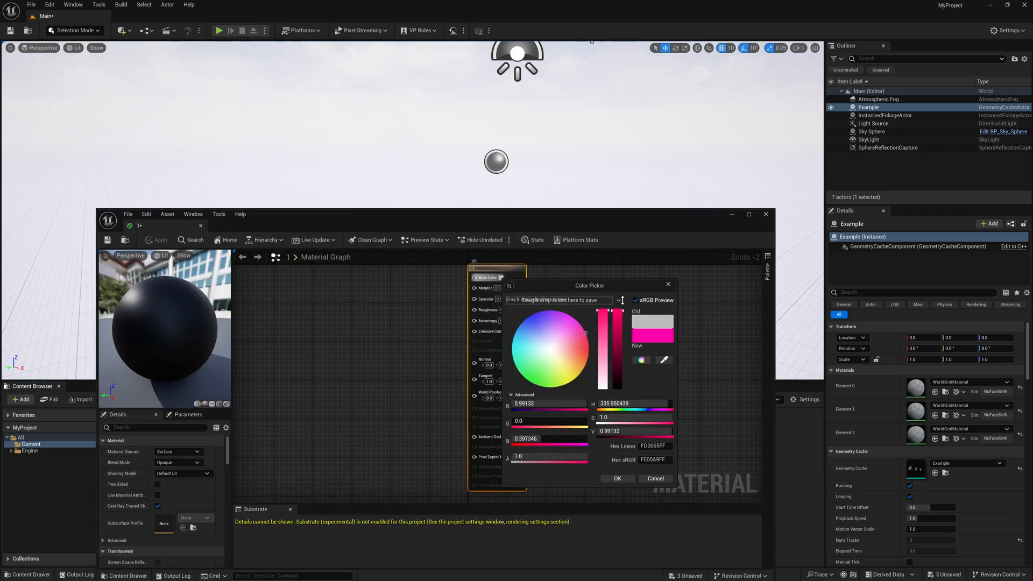
{"action": "left_click", "coordinate": [617, 478]}
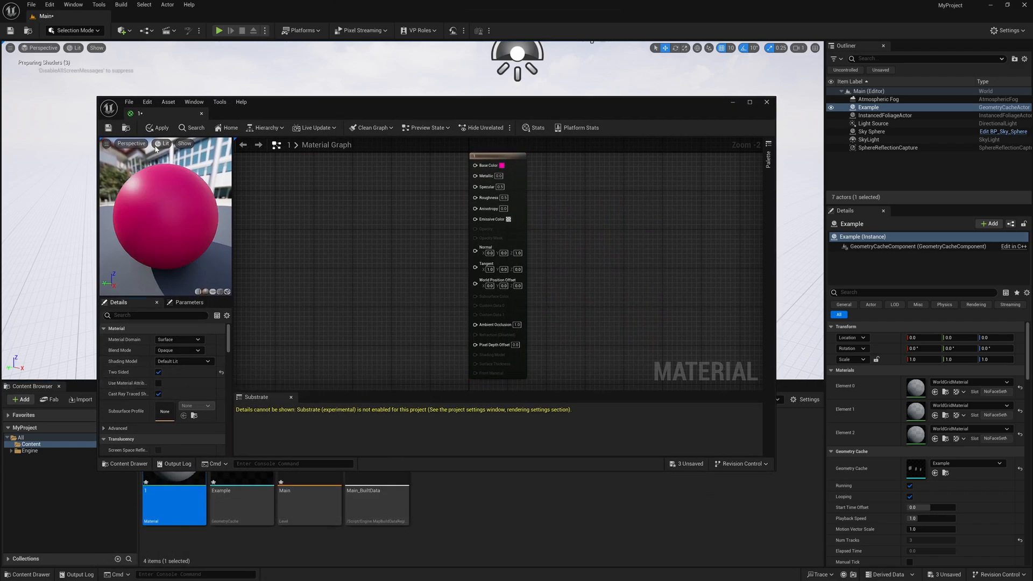
{"action": "left_click", "coordinate": [159, 127]}
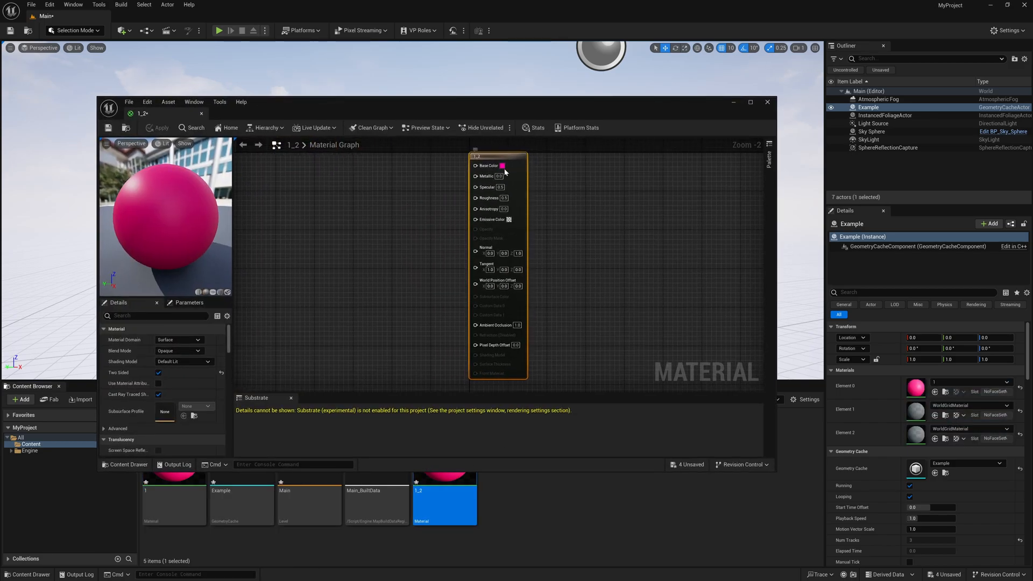
Step: Set the base colours of materials 1_2 and 1_3 to orange and green
{"action": "left_click", "coordinate": [504, 165]}
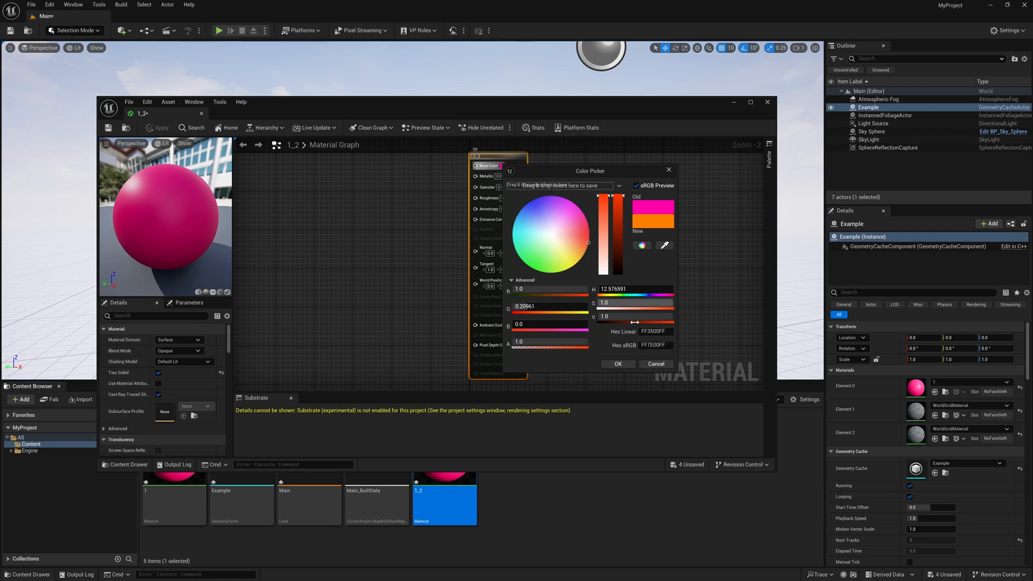
{"action": "left_click", "coordinate": [618, 364]}
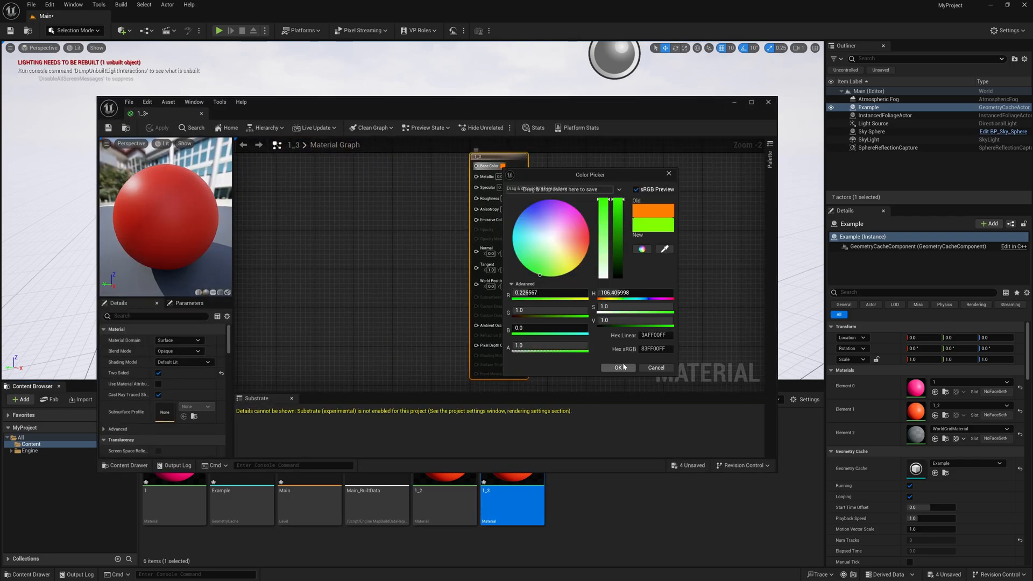
{"action": "left_click", "coordinate": [617, 367]}
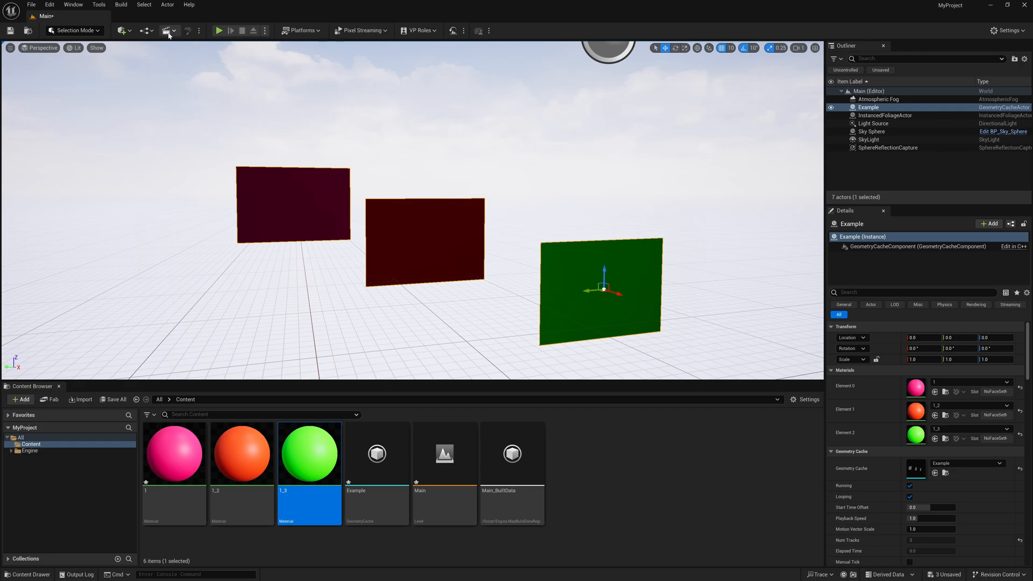
Step: Add a level sequence from Cinematics and save it as NewLevelSequence
{"action": "left_click", "coordinate": [170, 30]}
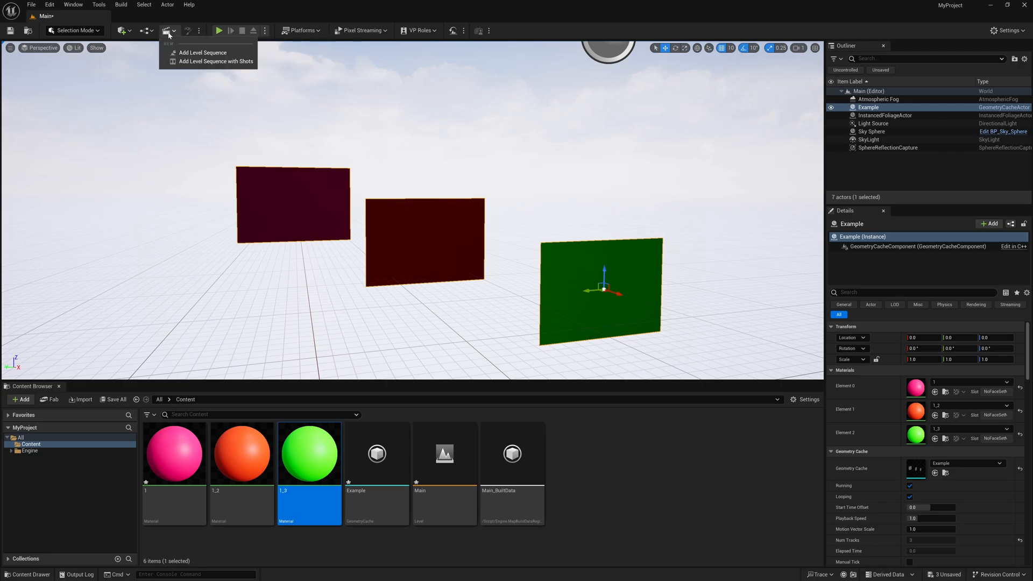
{"action": "mouse_move", "coordinate": [203, 53]}
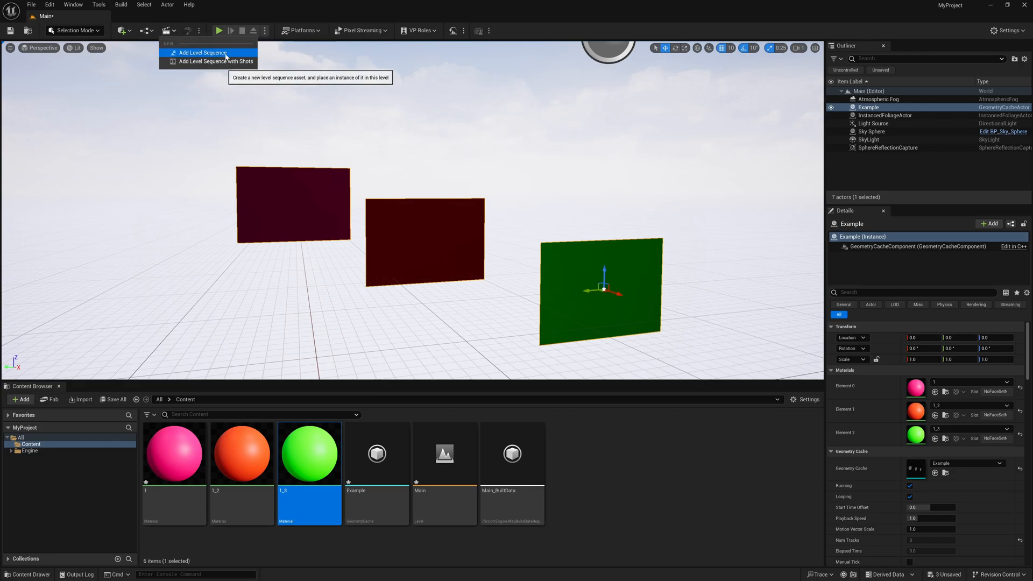
{"action": "left_click", "coordinate": [201, 53]}
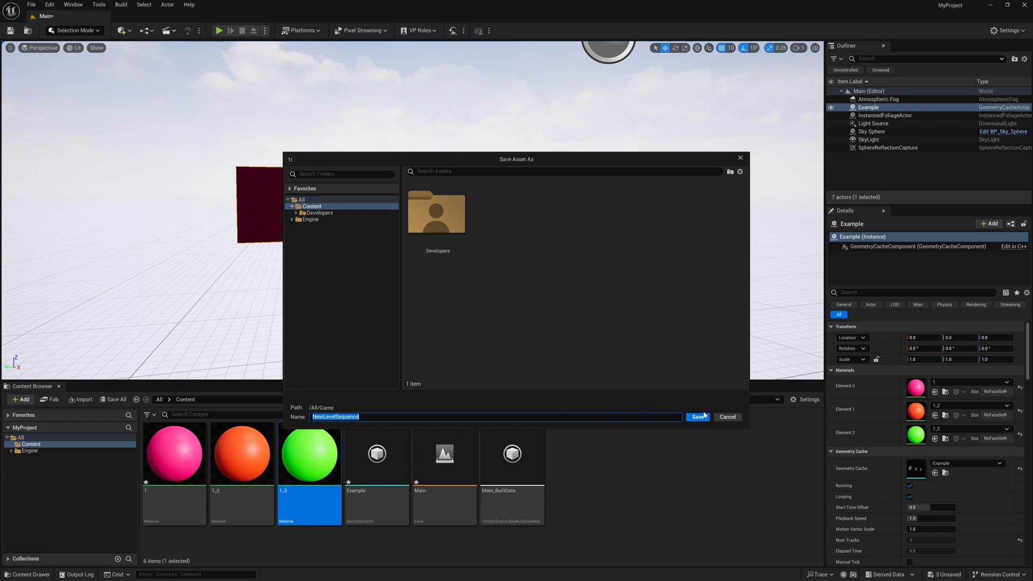
{"action": "left_click", "coordinate": [696, 416]}
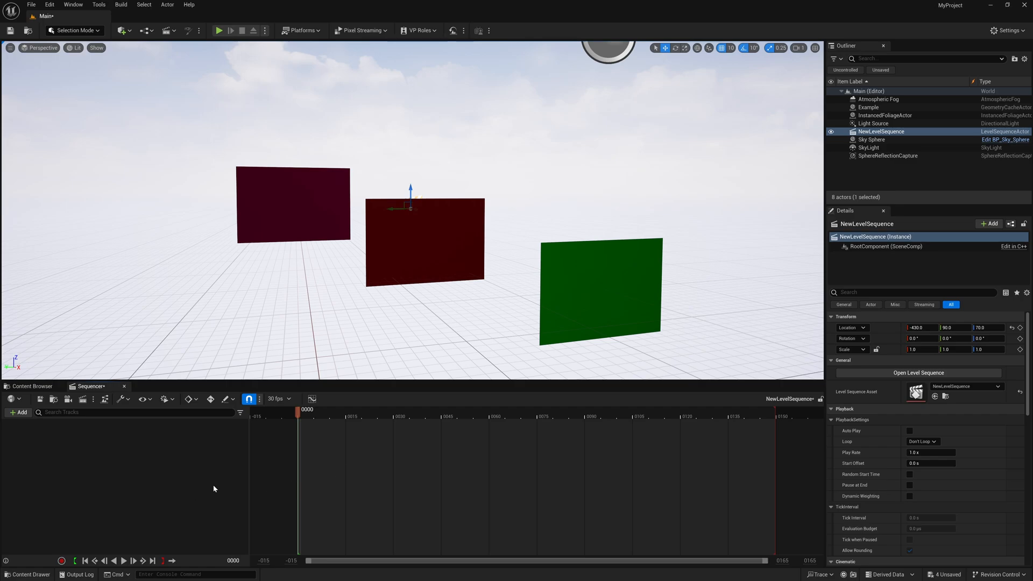
Step: Select the Example actor and add it as a track in NewLevelSequence
{"action": "left_click", "coordinate": [869, 107]}
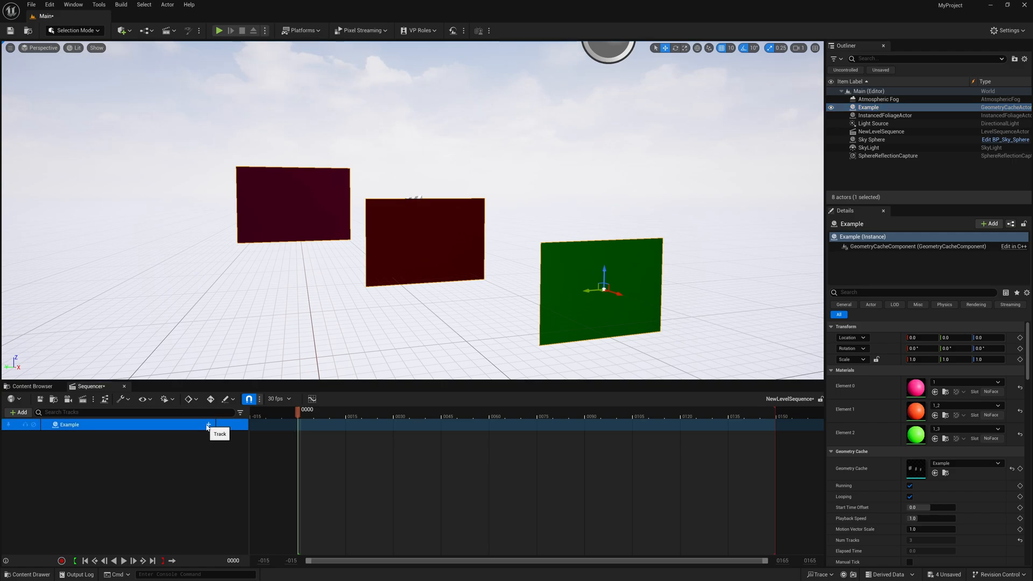
{"action": "left_click", "coordinate": [208, 425]}
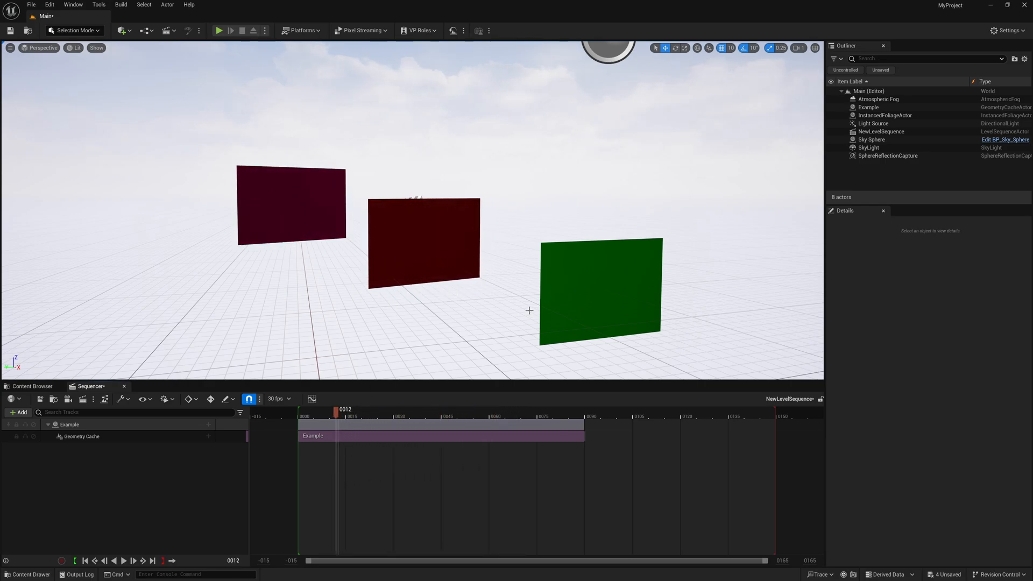
{"action": "mouse_move", "coordinate": [550, 286]}
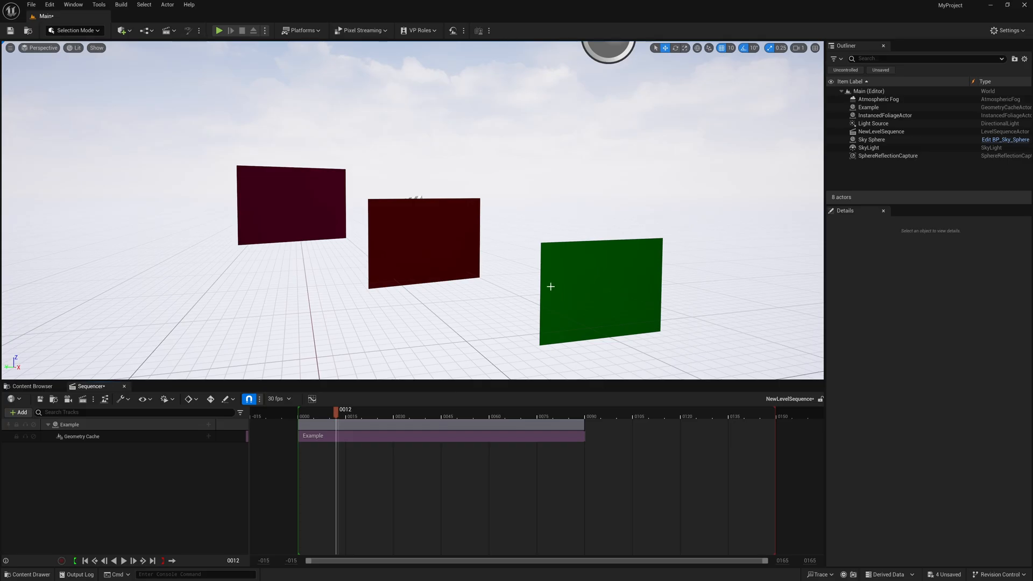